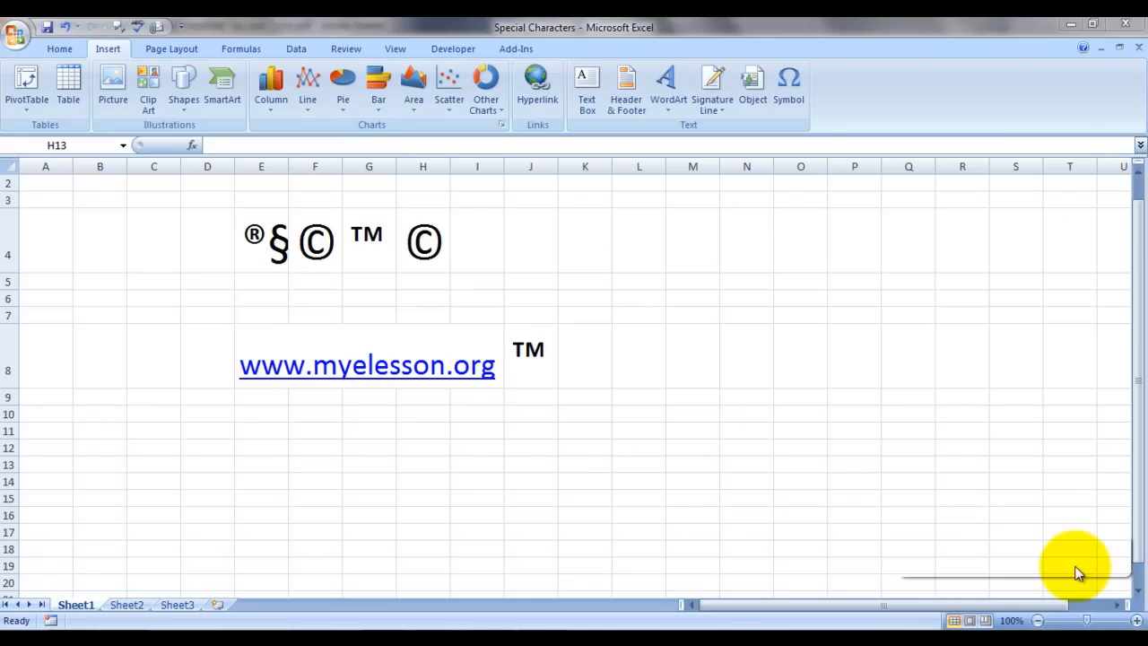
mouse_move(255, 249)
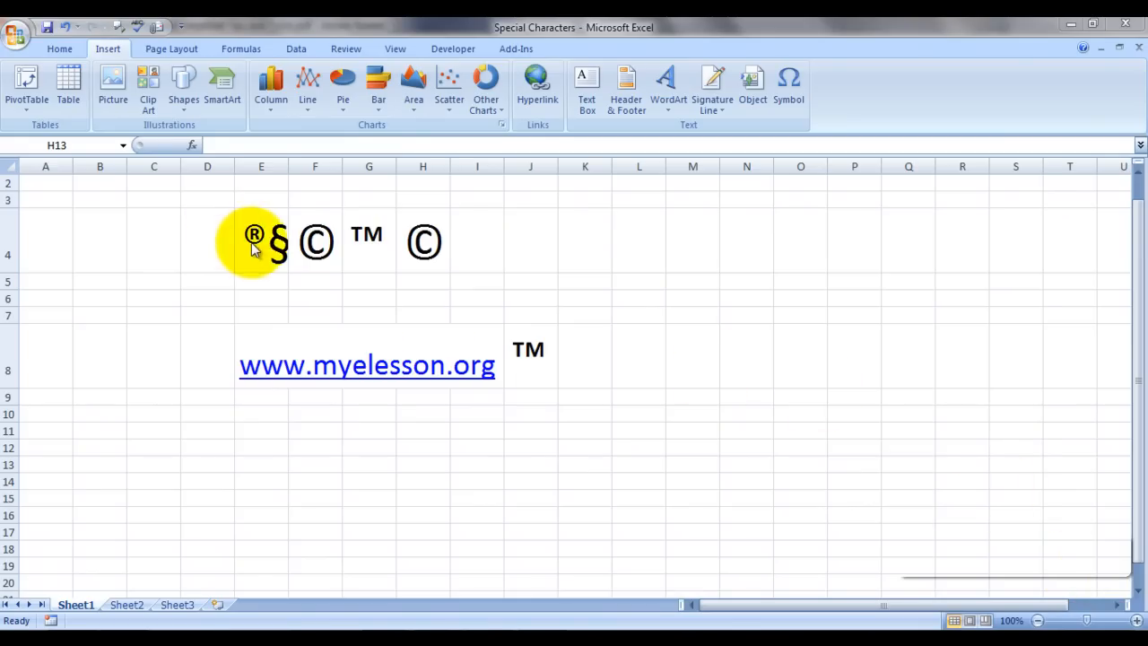
mouse_move(518, 323)
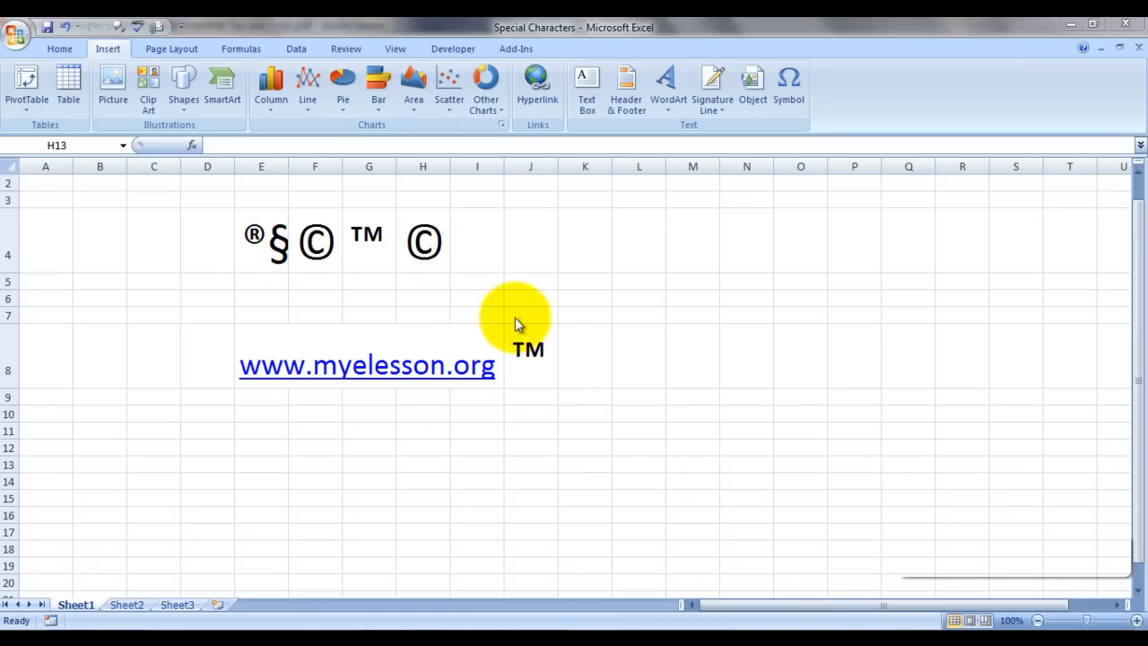
mouse_move(555, 375)
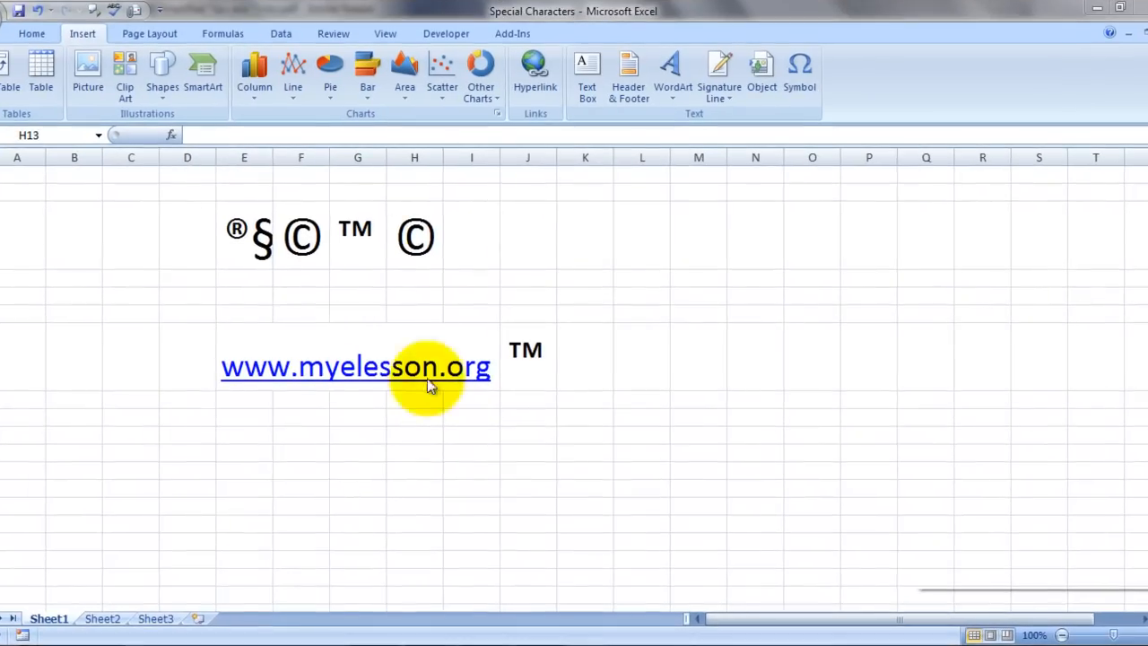
- Insert the Latin capital Æ character into cell I4 after the last copyright sign
left_click(470, 236)
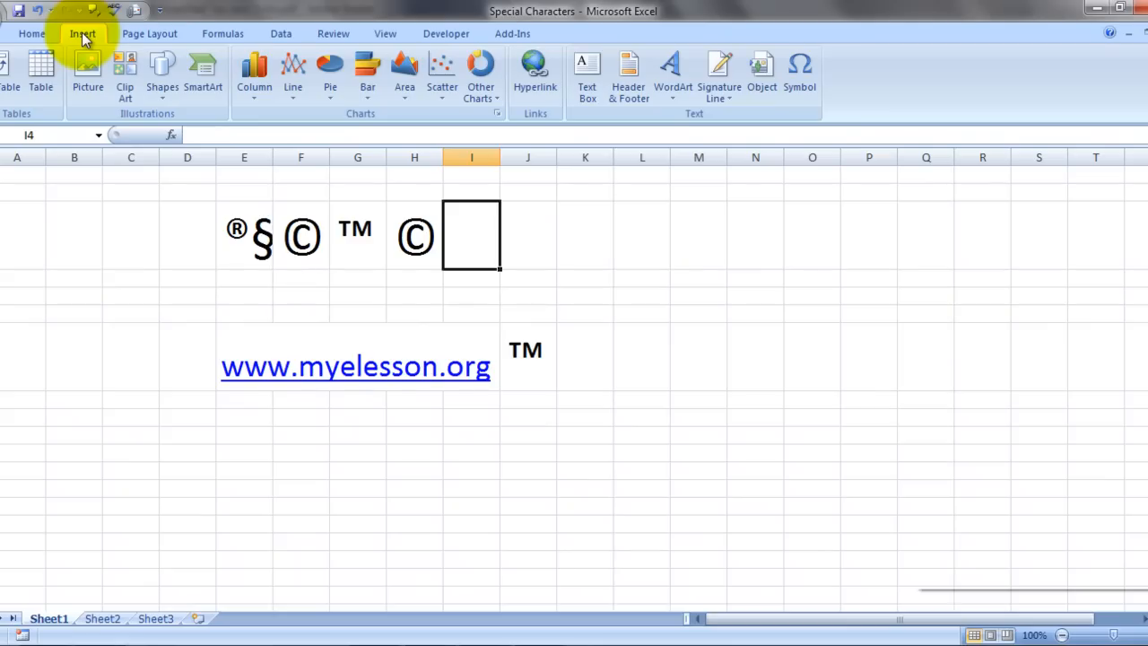
mouse_move(760, 76)
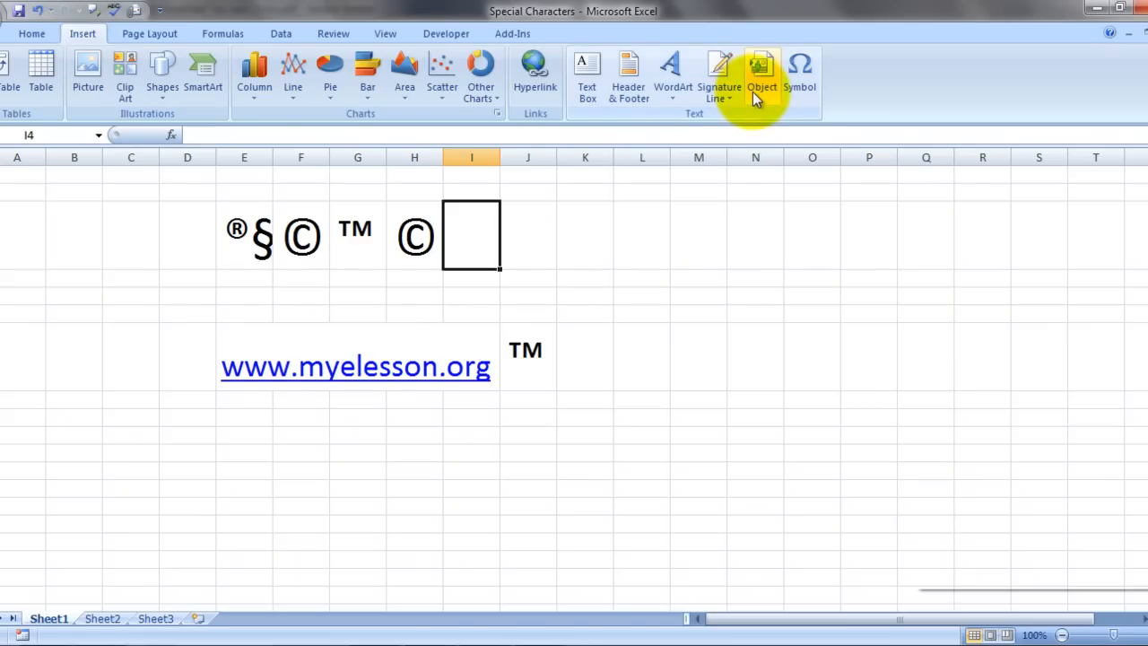
left_click(801, 75)
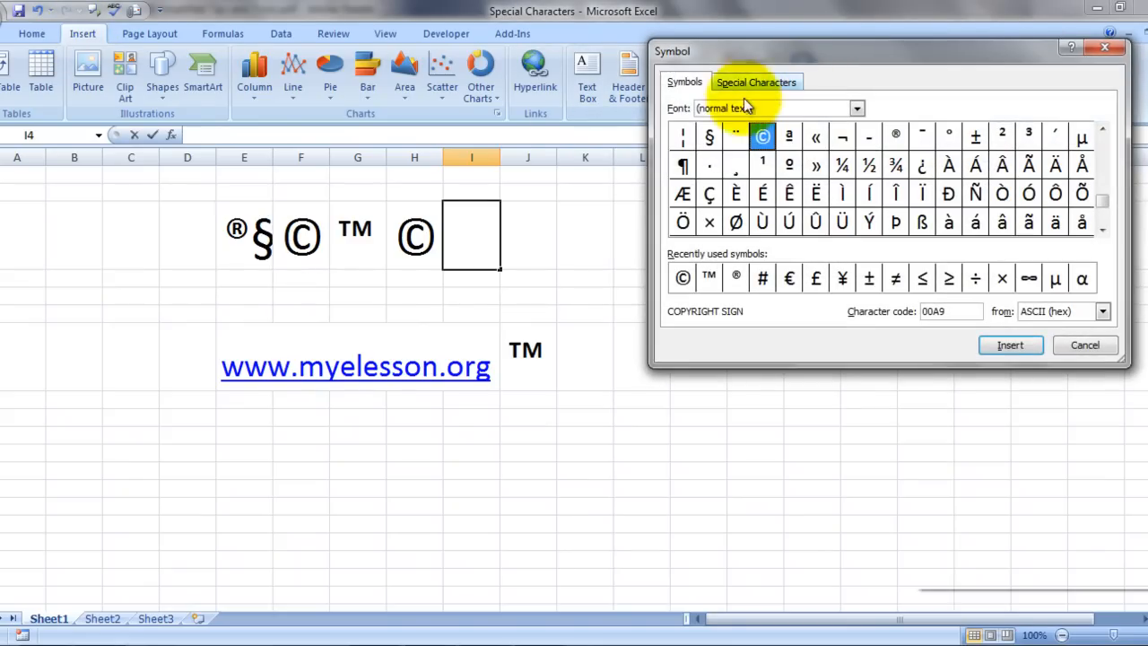
mouse_move(711, 262)
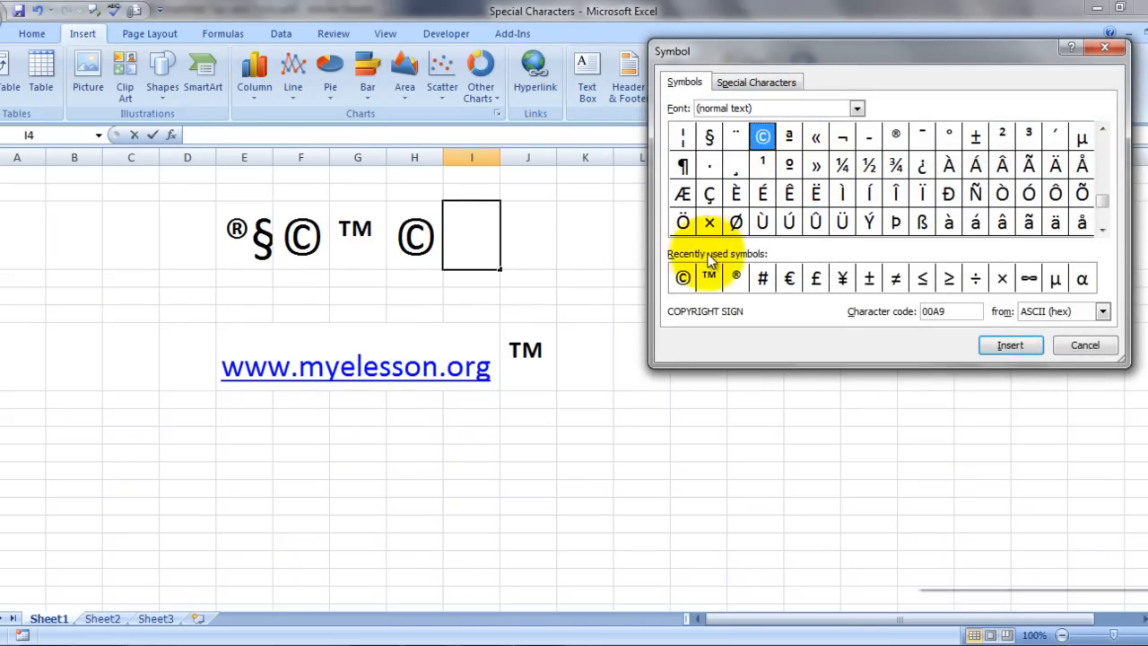
mouse_move(682, 194)
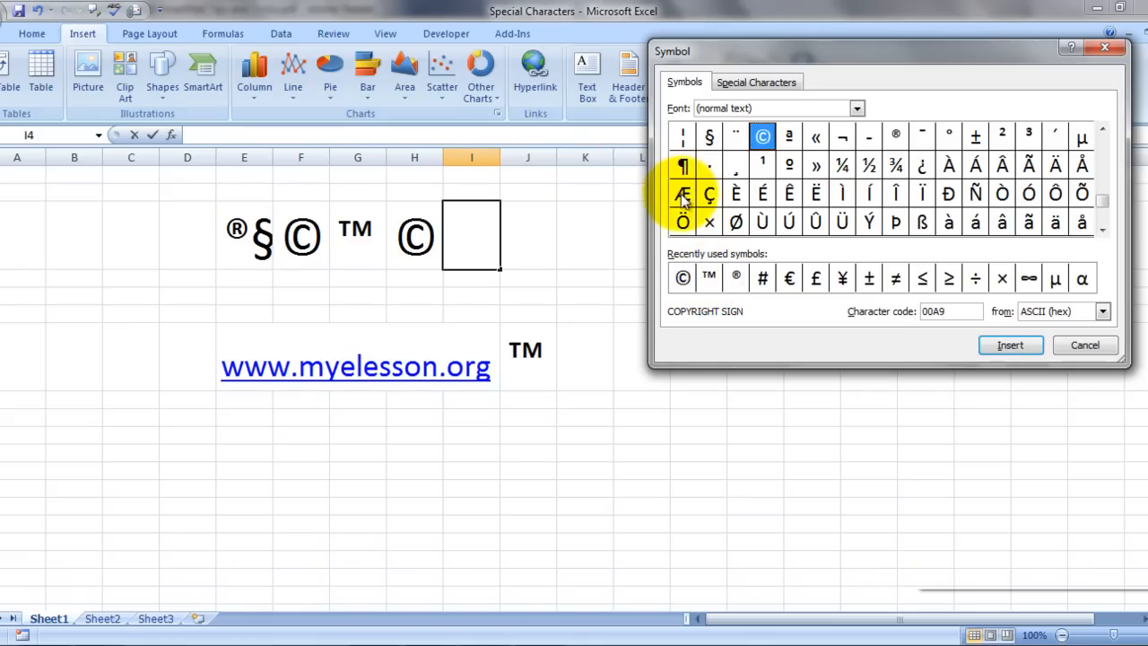
left_click(682, 194)
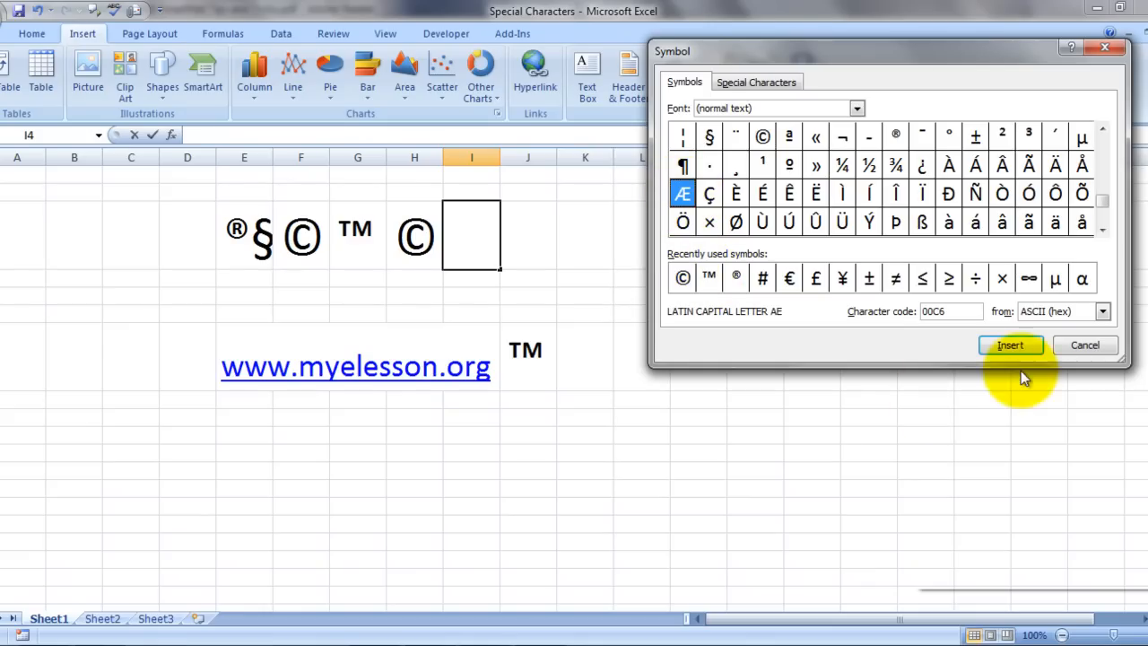
left_click(1010, 344)
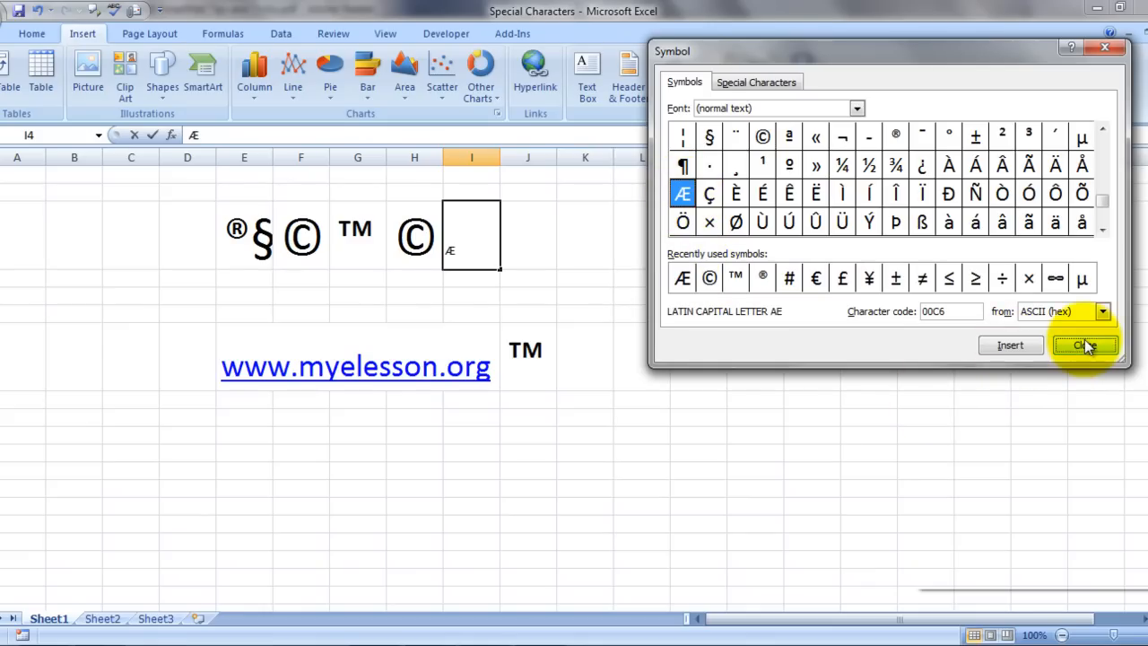
left_click(1083, 344)
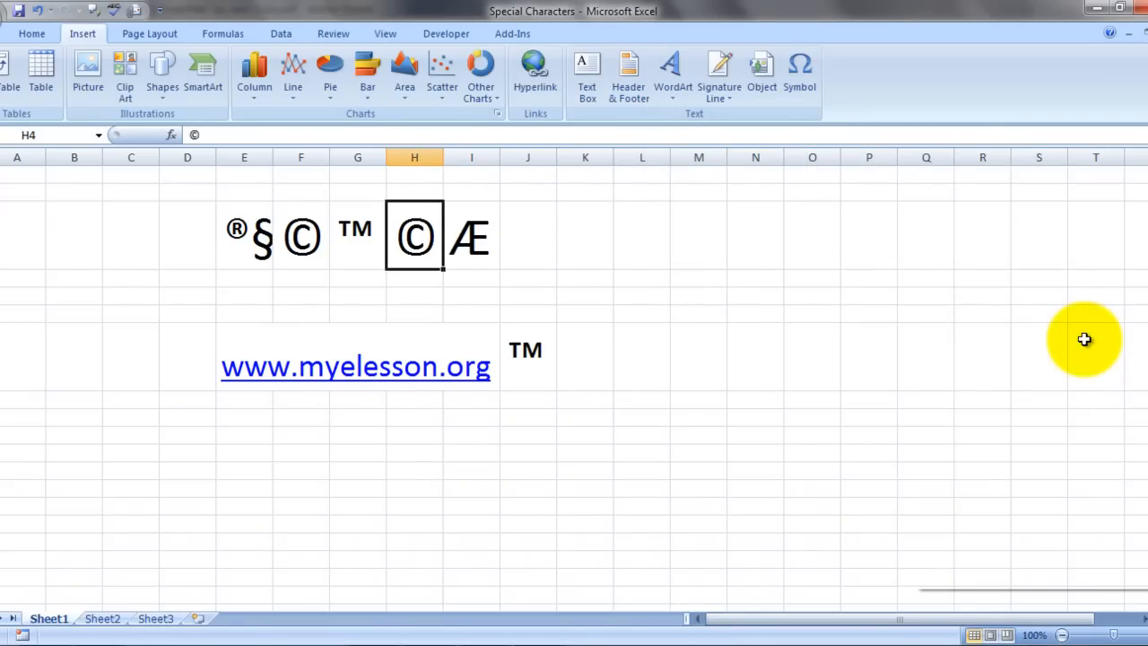
left_click(528, 236)
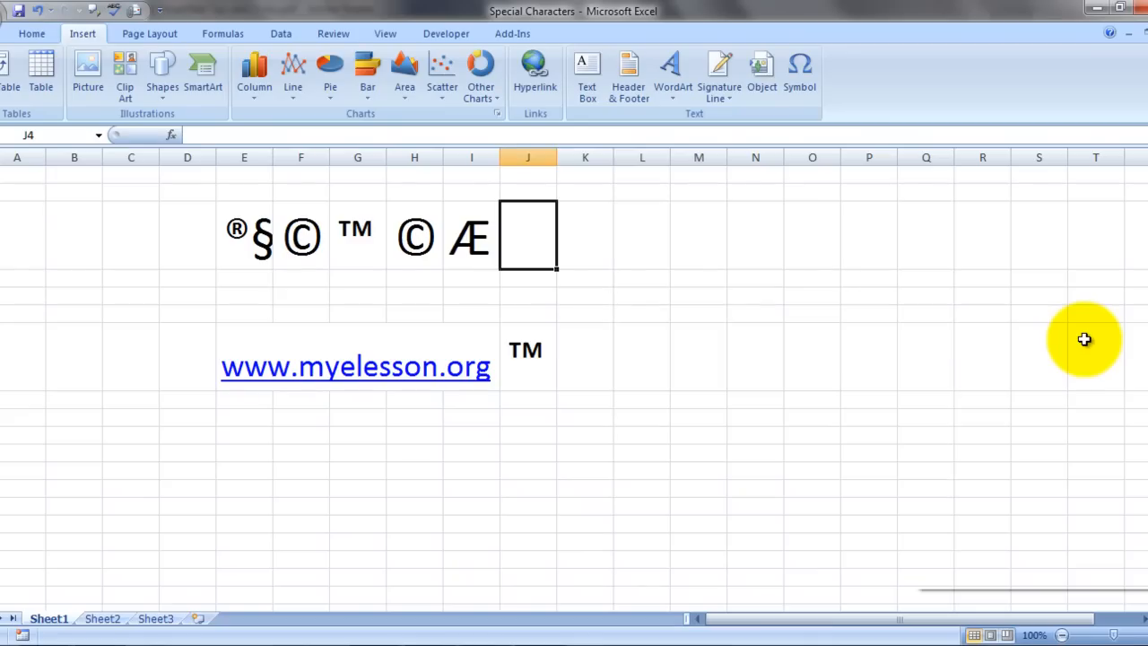
left_click(800, 72)
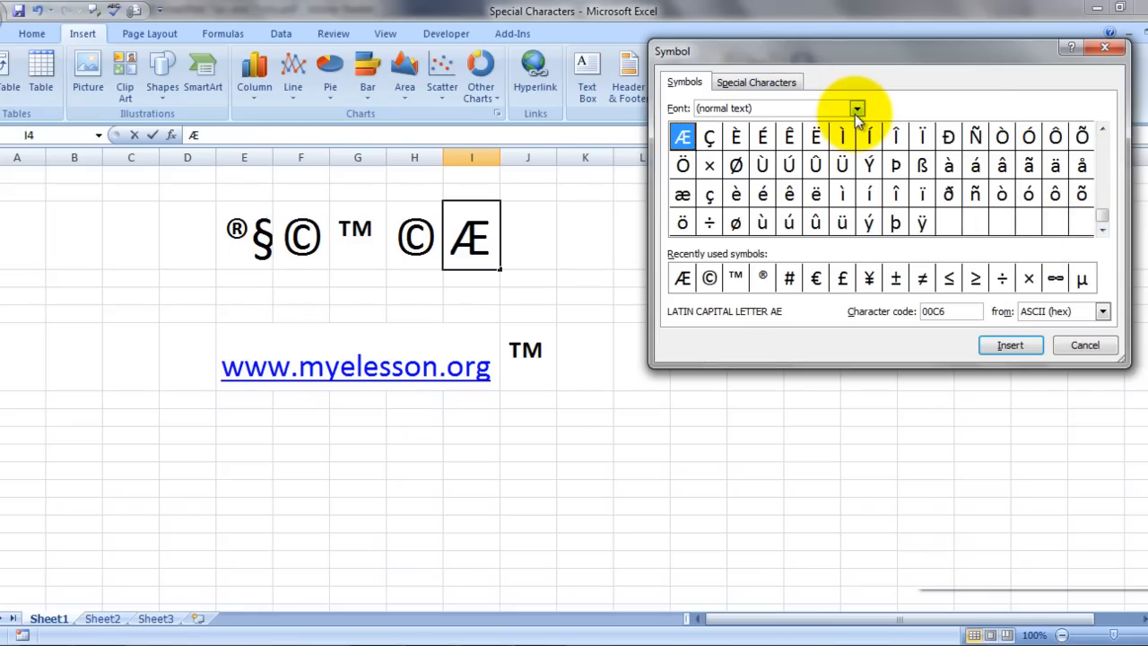
- Insert an @ sign from the Arno Pro Display font directly after the Æ in I4
left_click(858, 110)
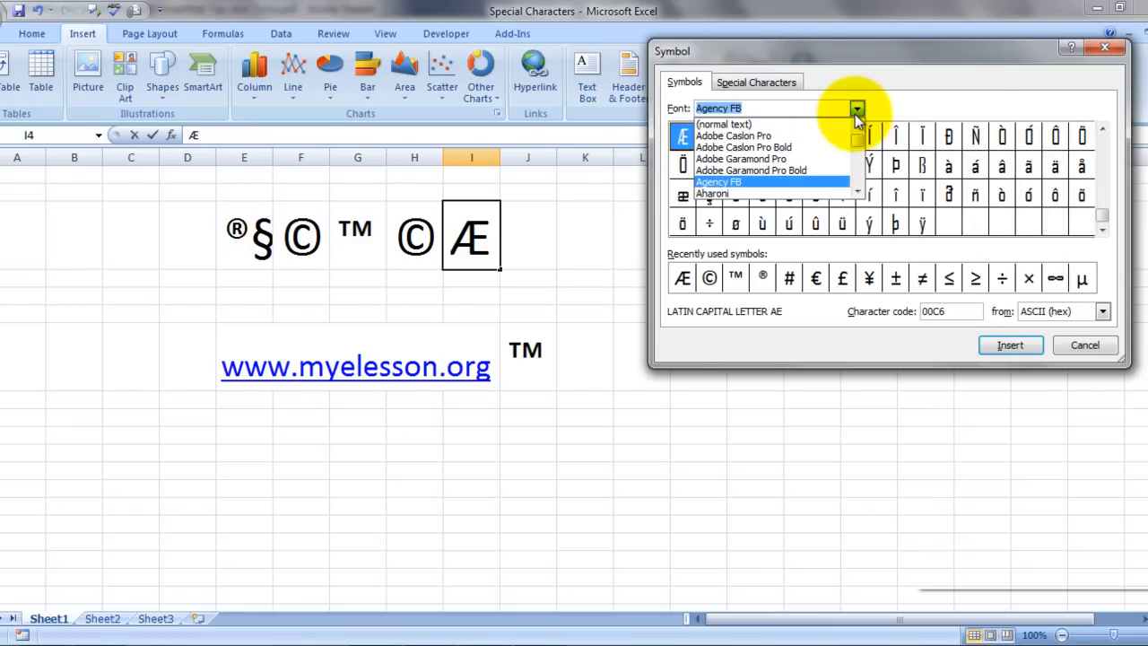
left_click(750, 171)
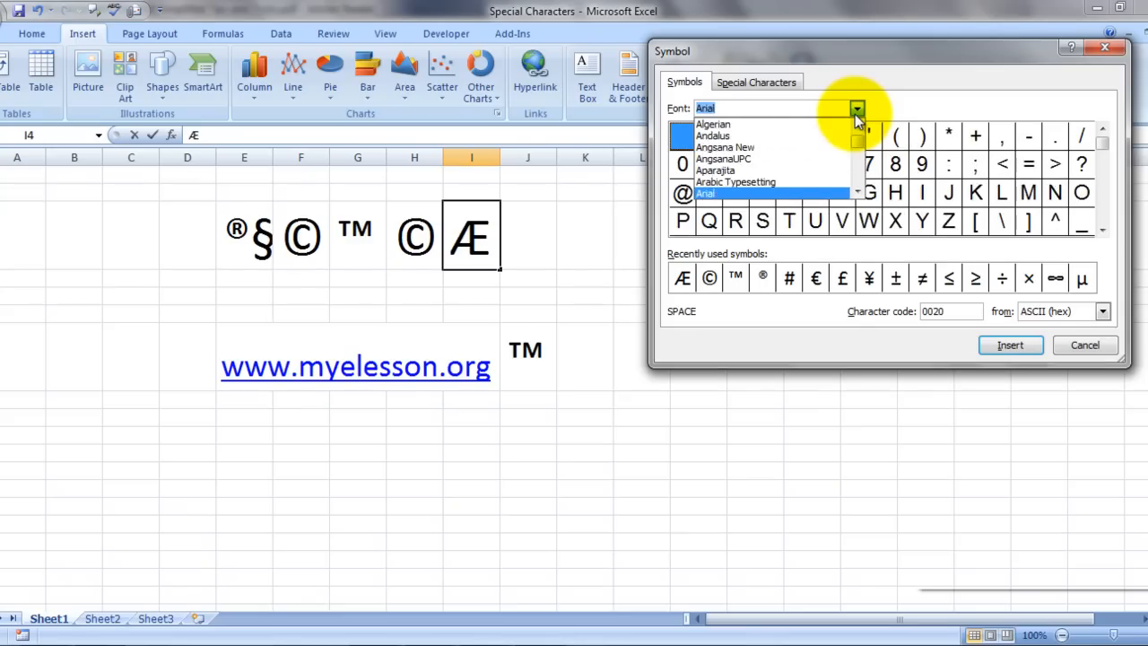
scroll("down", 3)
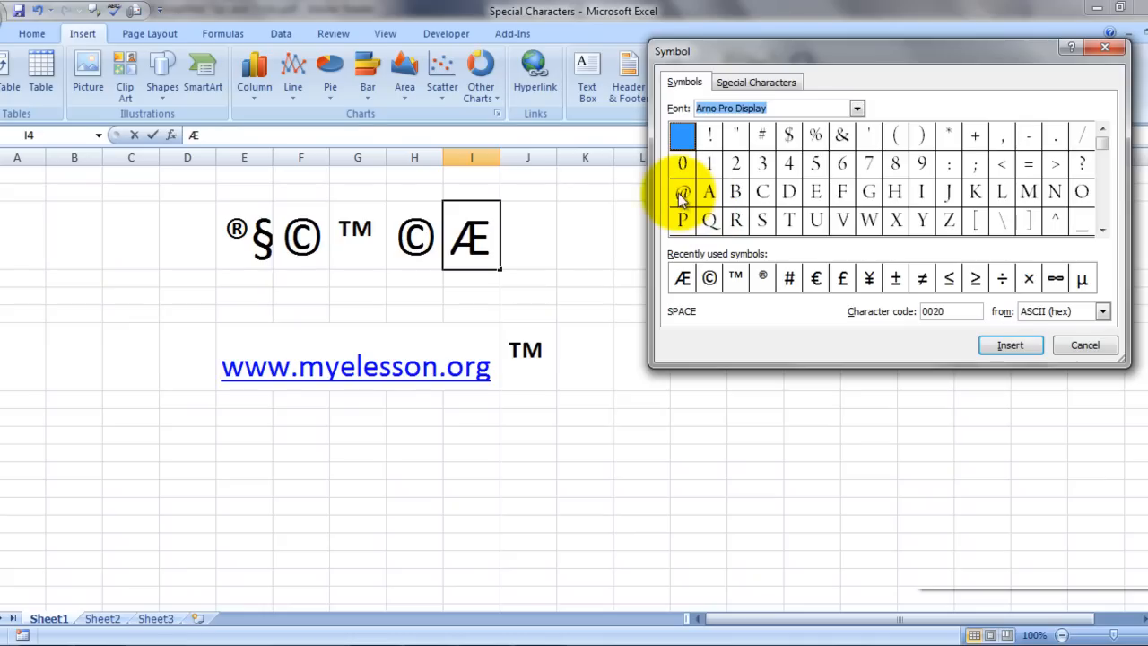
left_click(682, 190)
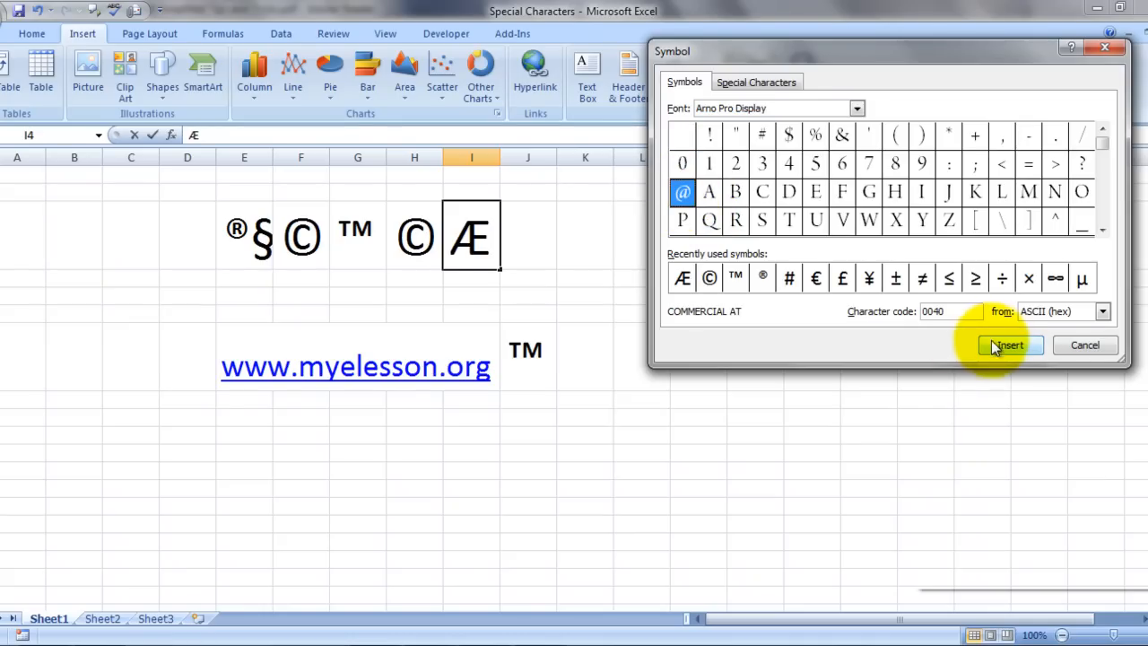
left_click(1010, 344)
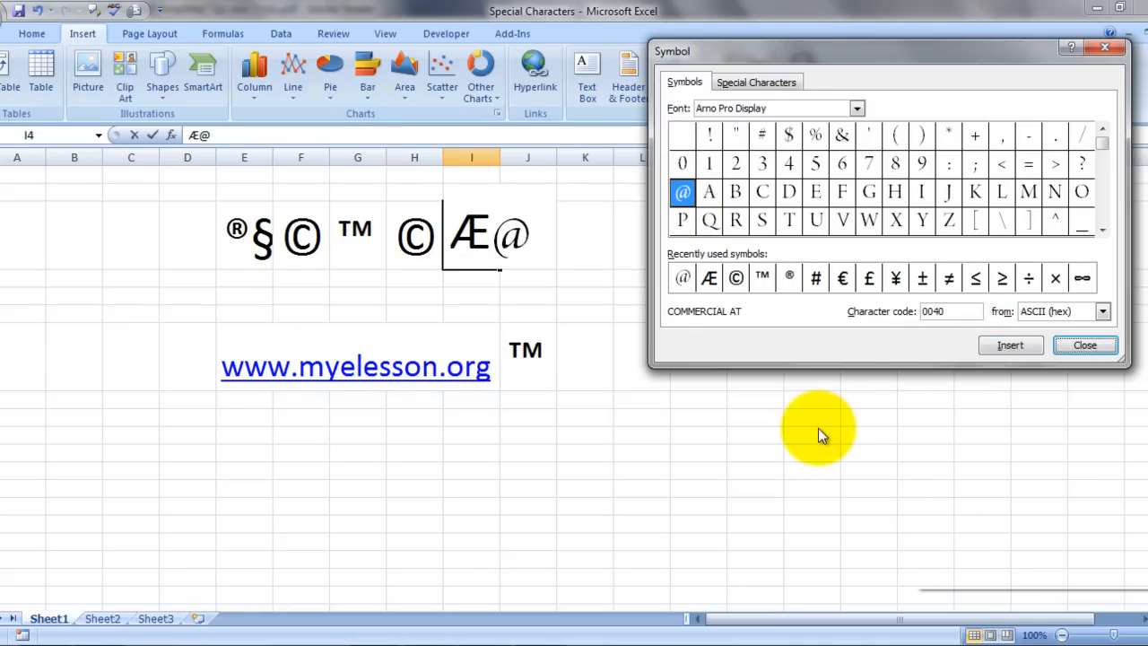
left_click(1084, 344)
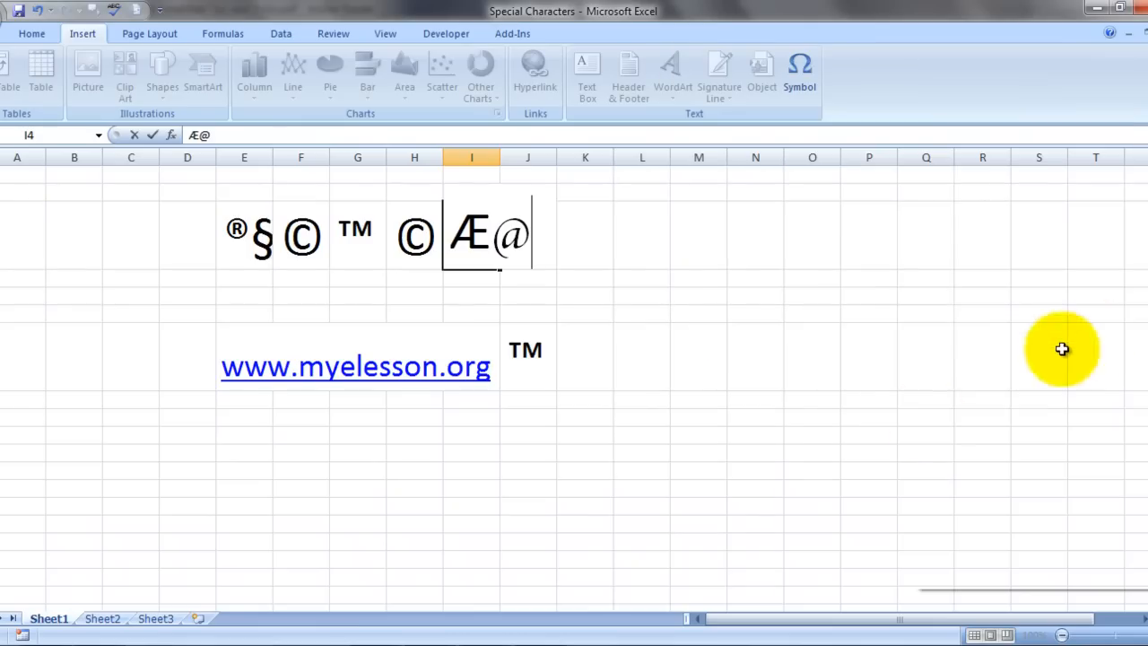
left_click(868, 436)
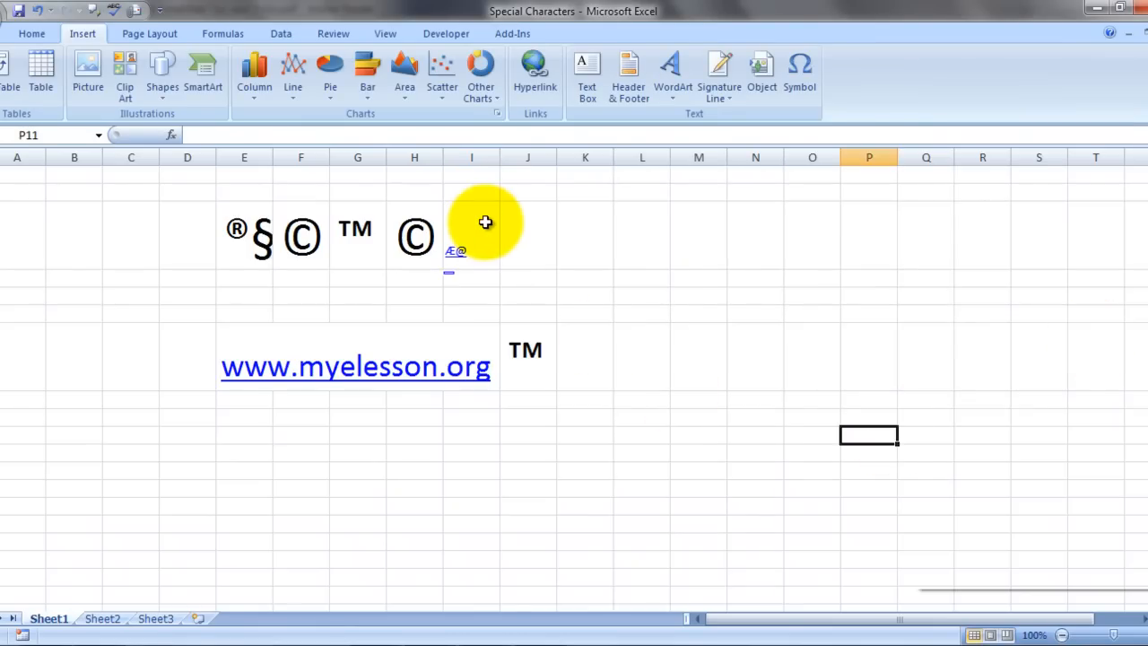
- Set the Æ@ entry in I4 to font size 36 to match the other symbols
left_click(471, 237)
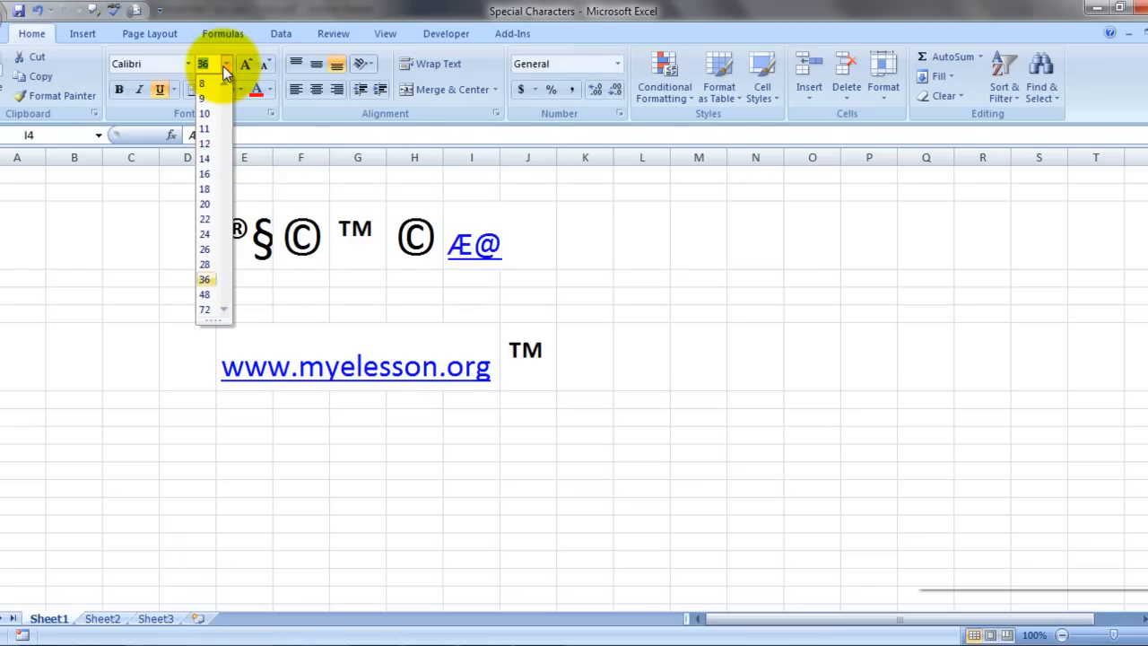
left_click(205, 294)
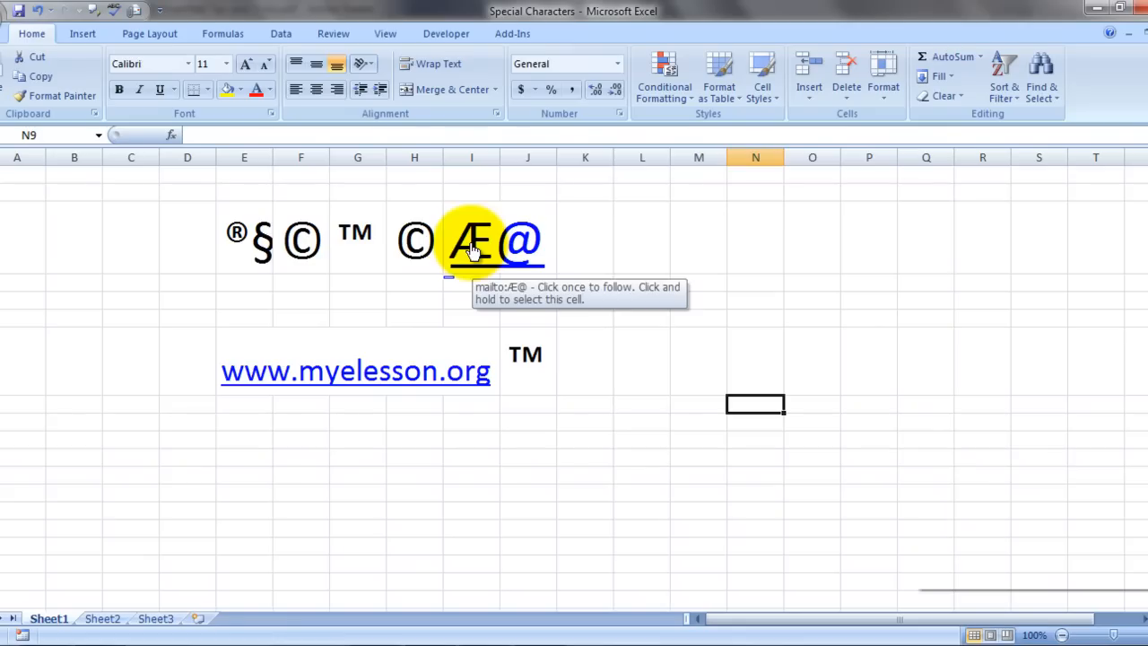
left_click(585, 404)
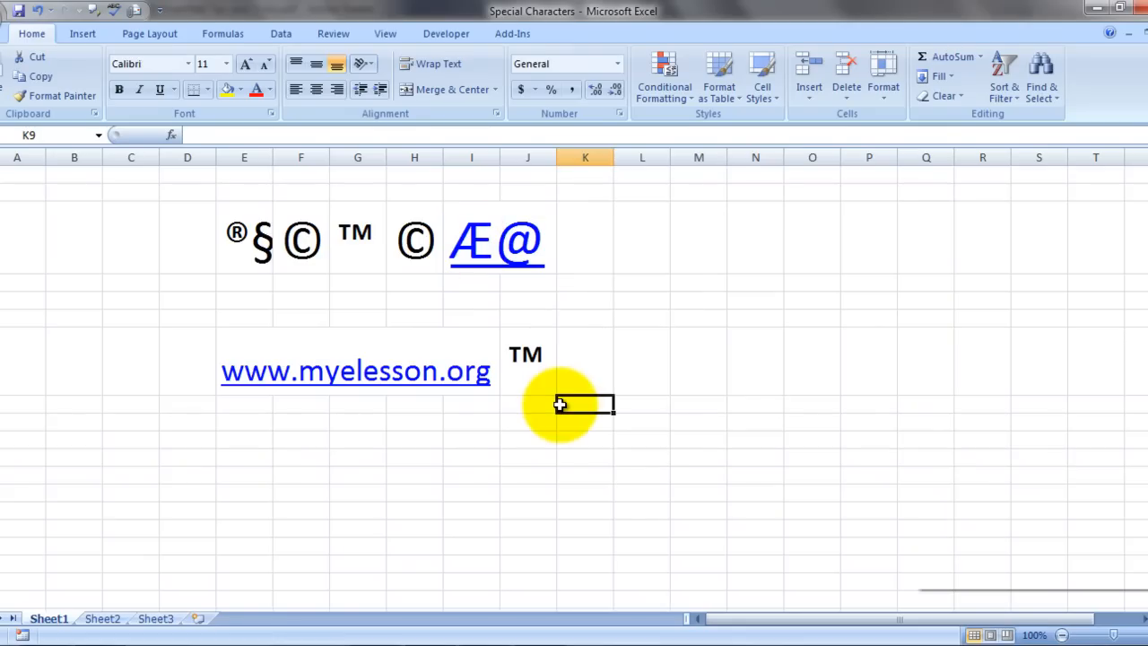